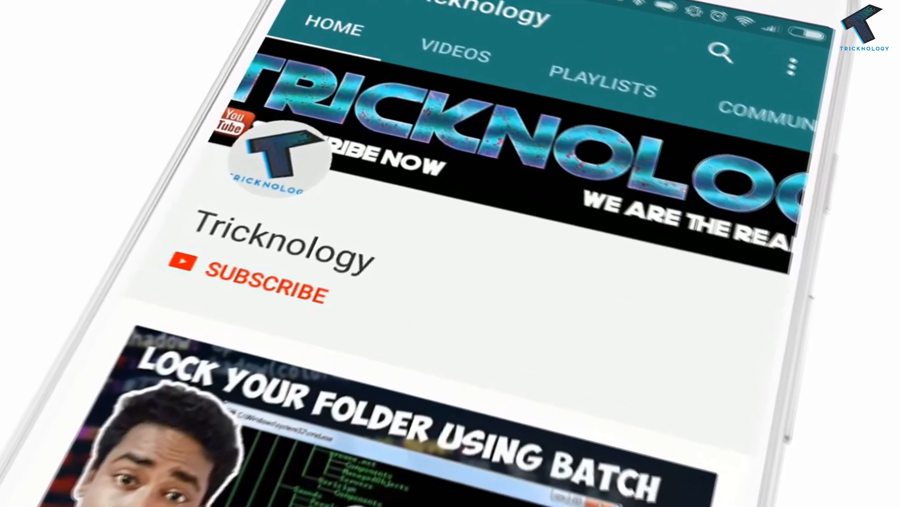
Launch Task Manager from the taskbar and show the Performance CPU view with Up time 0:01:20:19.
left_click(264, 290)
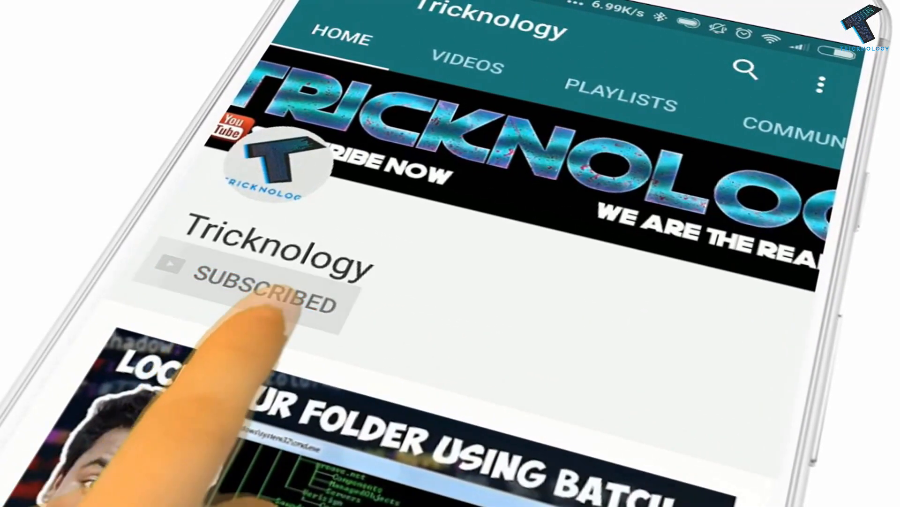
left_click(259, 287)
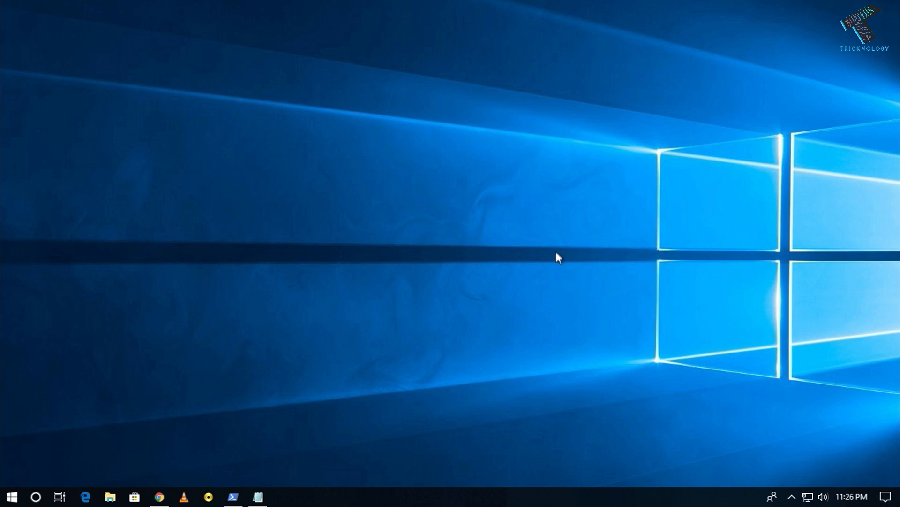
mouse_move(424, 504)
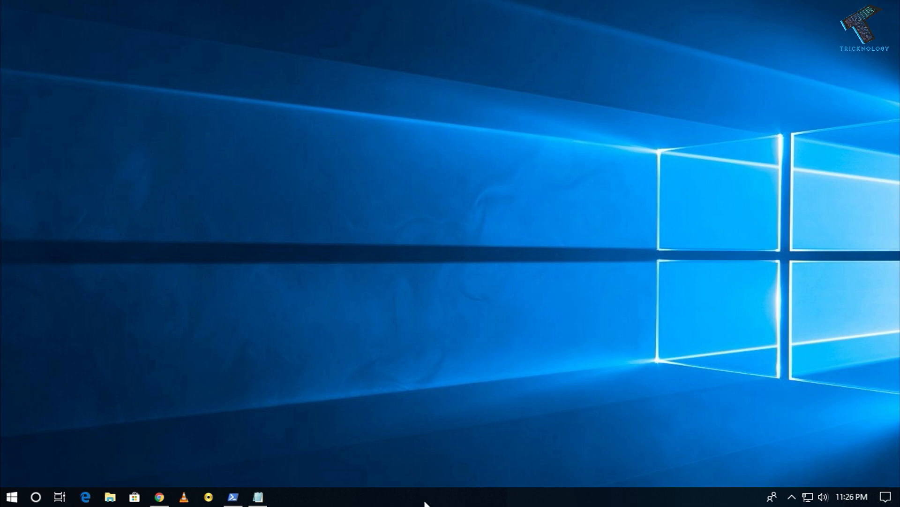
right_click(422, 497)
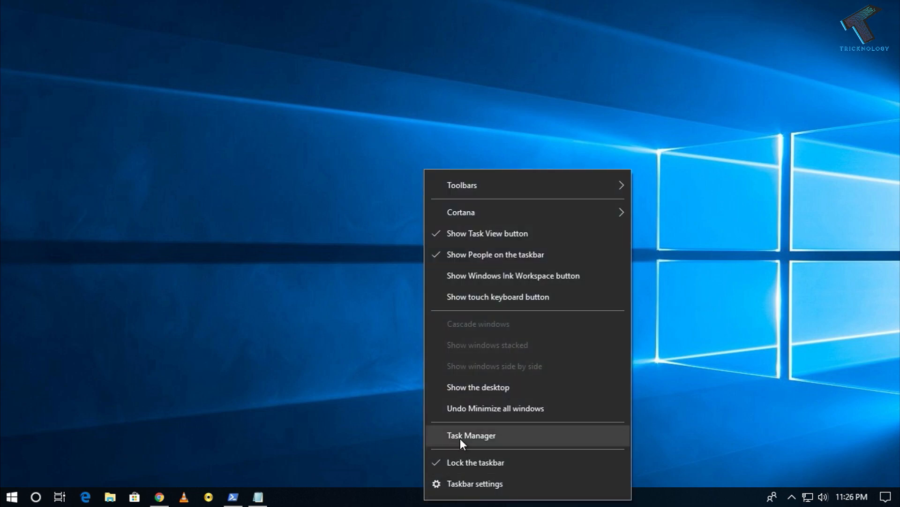
left_click(471, 434)
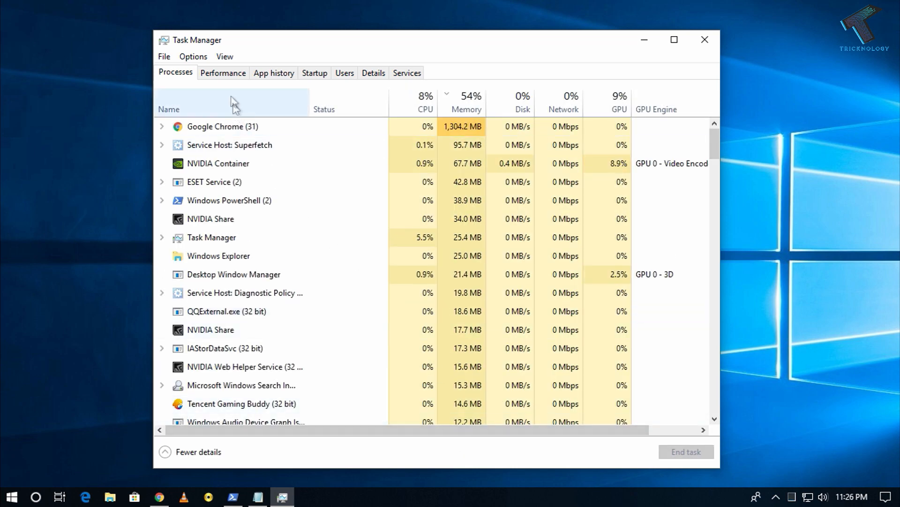
left_click(222, 72)
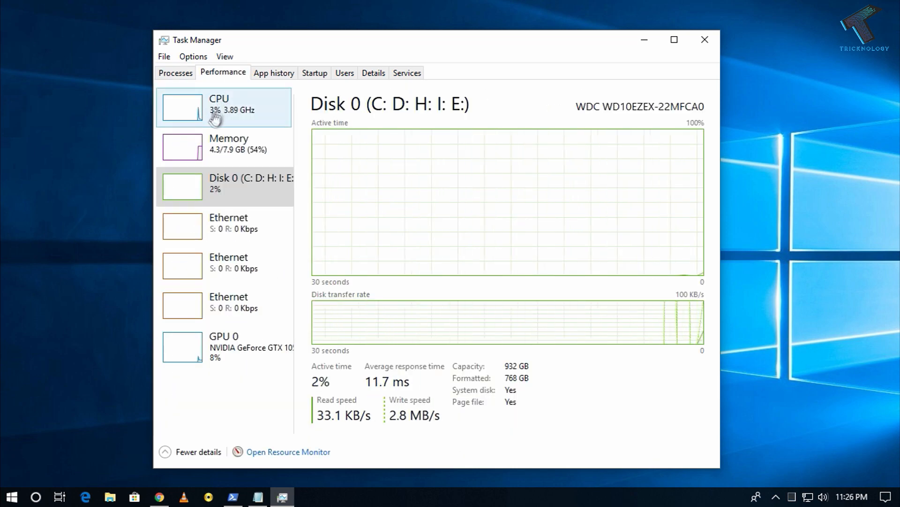
mouse_move(218, 114)
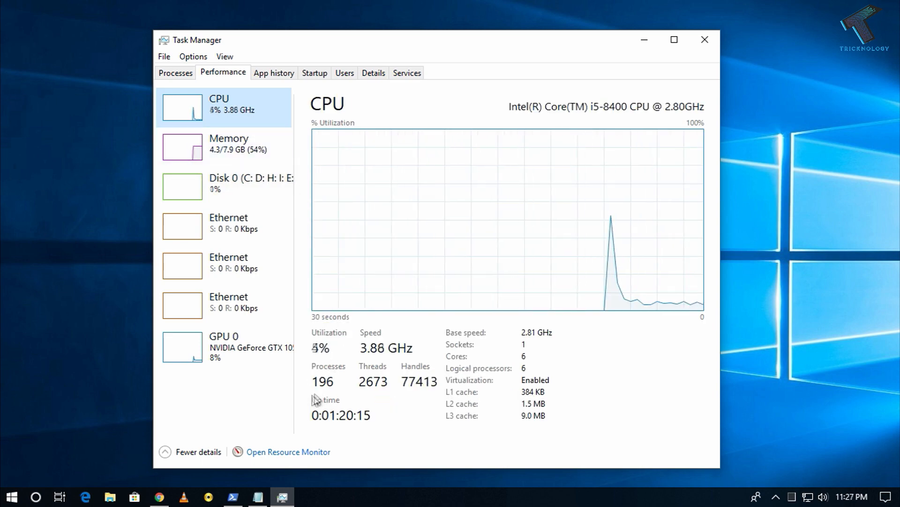
mouse_move(457, 62)
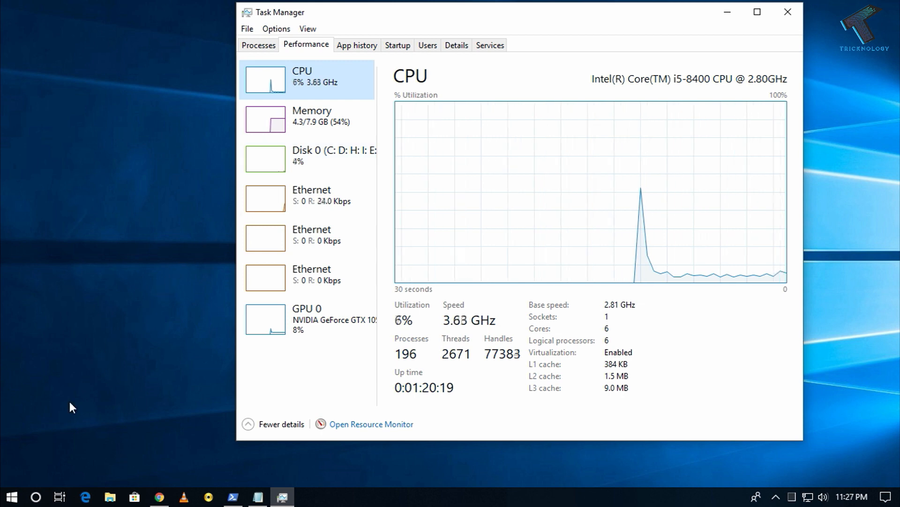
Start an administrator Command Prompt via Start search for cmd.
left_click(11, 496)
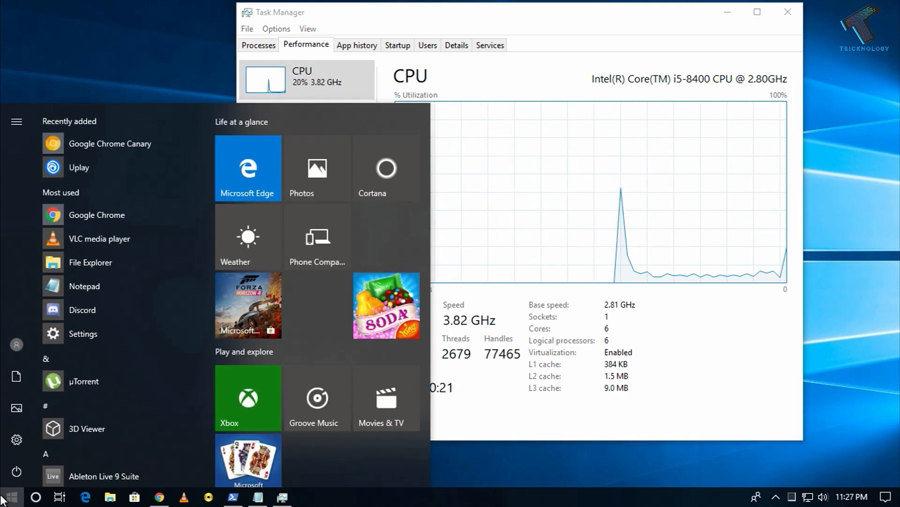
type("cmd")
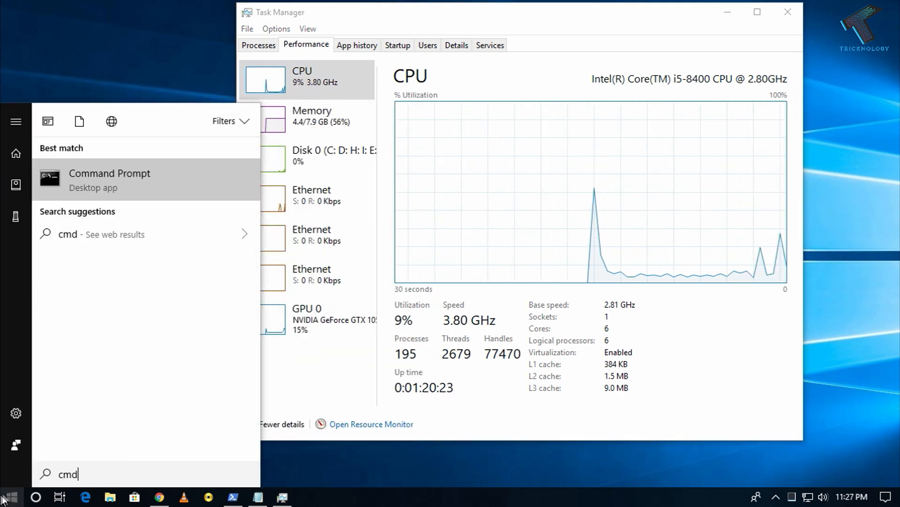
right_click(109, 178)
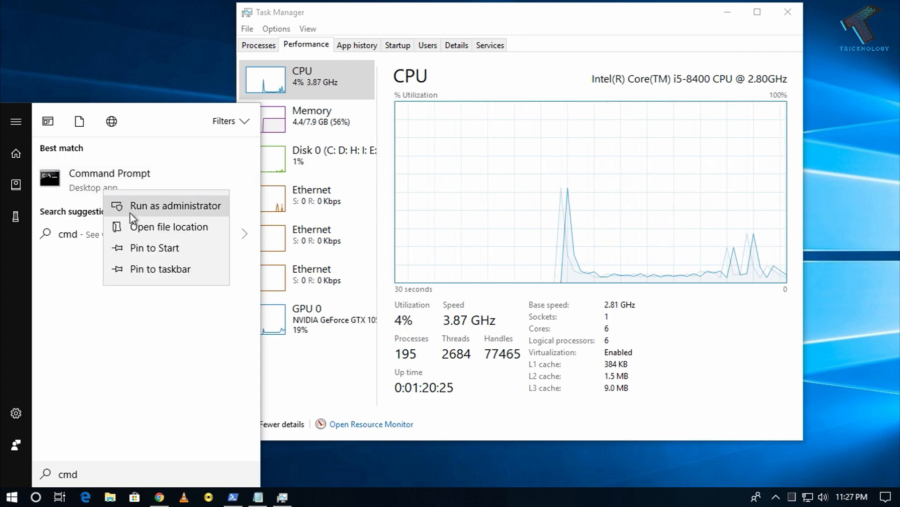
left_click(176, 205)
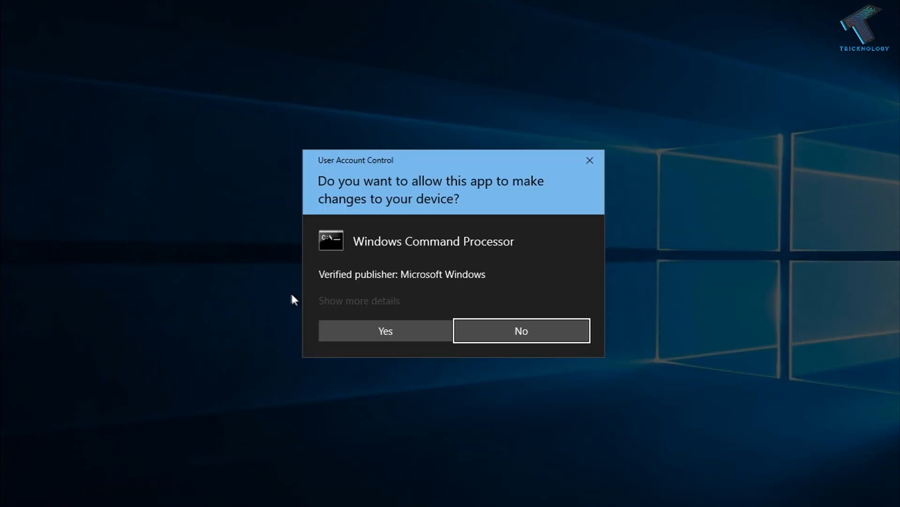
left_click(384, 330)
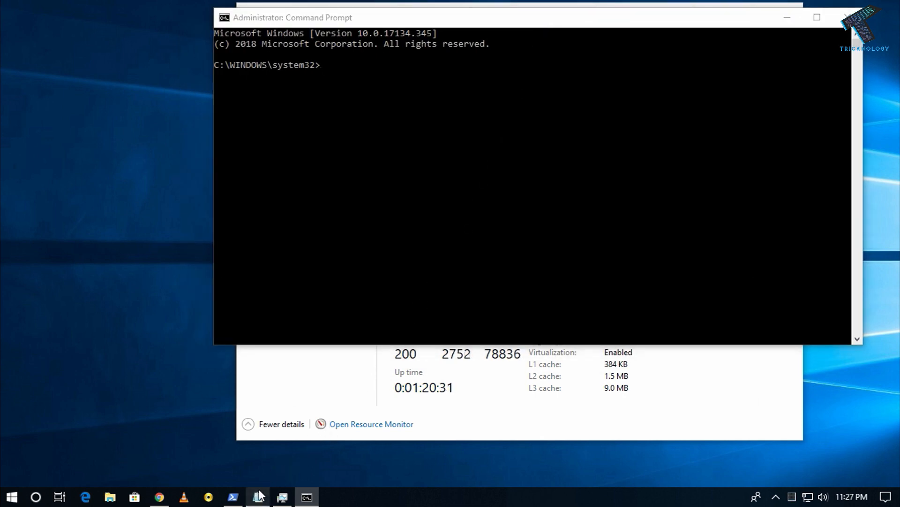
Run systeminfo | find "System Boot Time" to show boot time 1/9/2019, 10:06:46 PM.
left_click(257, 497)
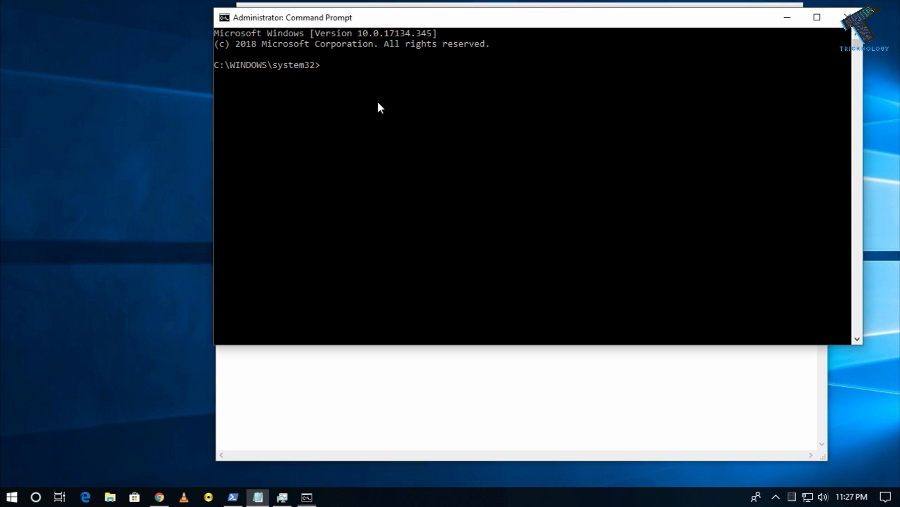
type("systeminfo | find \"System Boot Time\"")
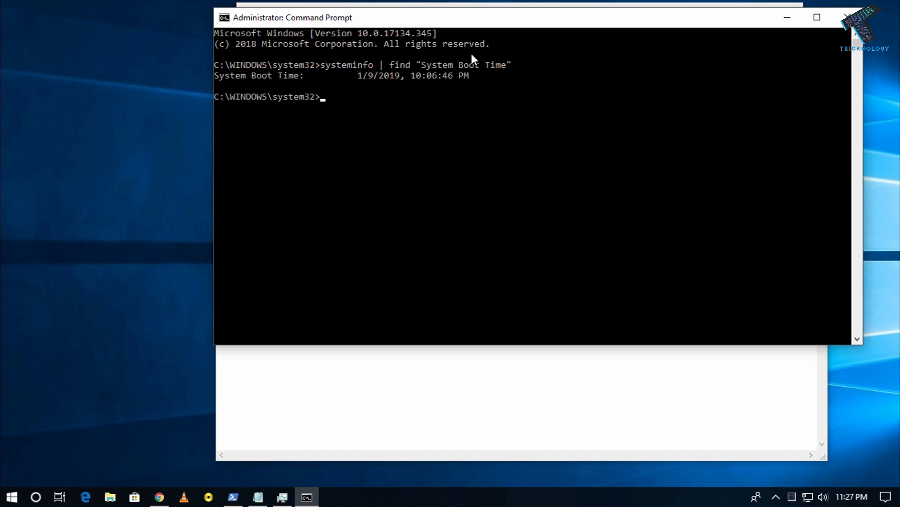
mouse_move(406, 127)
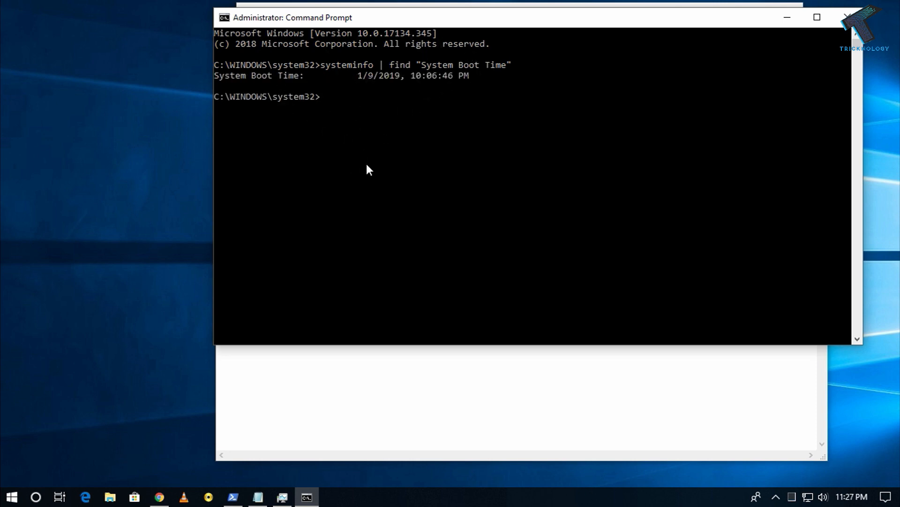
mouse_move(46, 387)
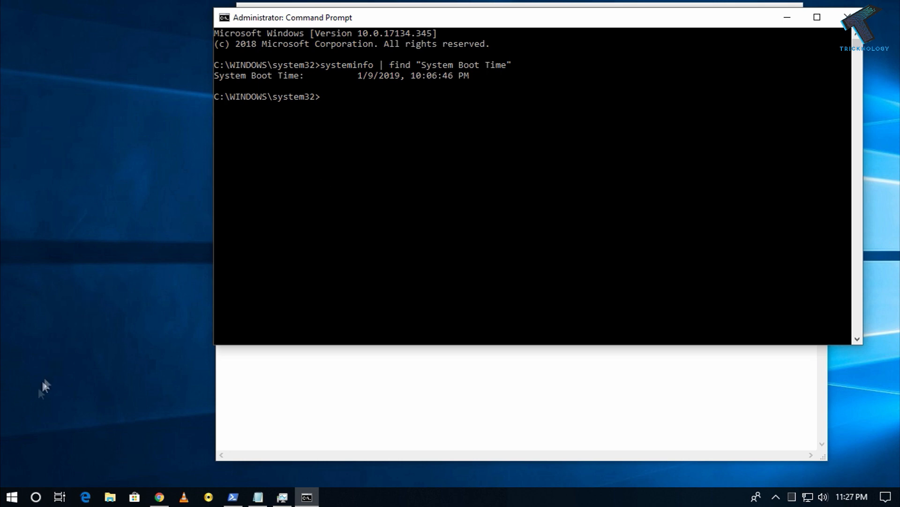
Start an administrator Windows PowerShell via Start search for powershell, ready for the LastBootUpTime query.
left_click(9, 496)
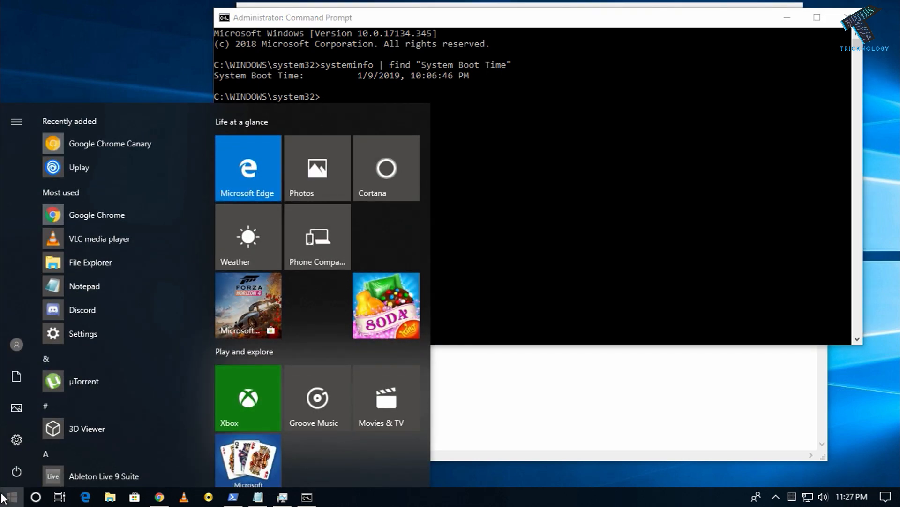
type("powersh")
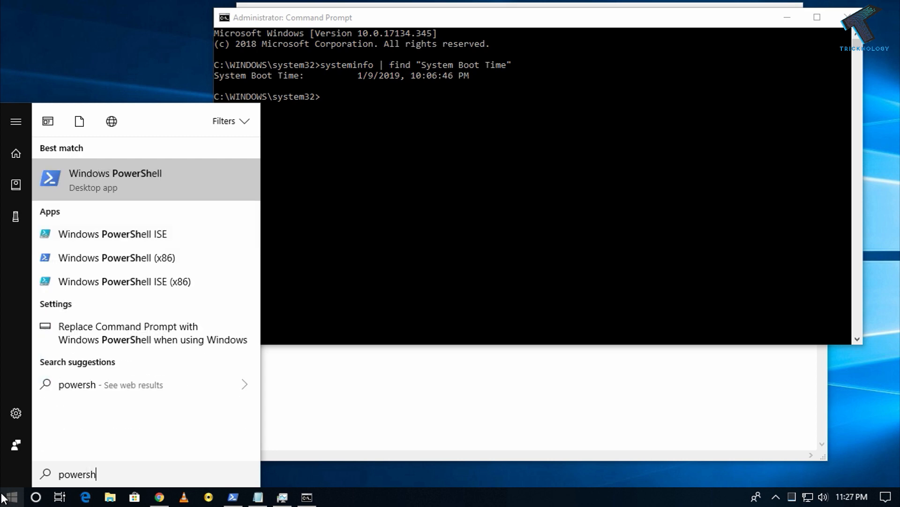
mouse_move(106, 195)
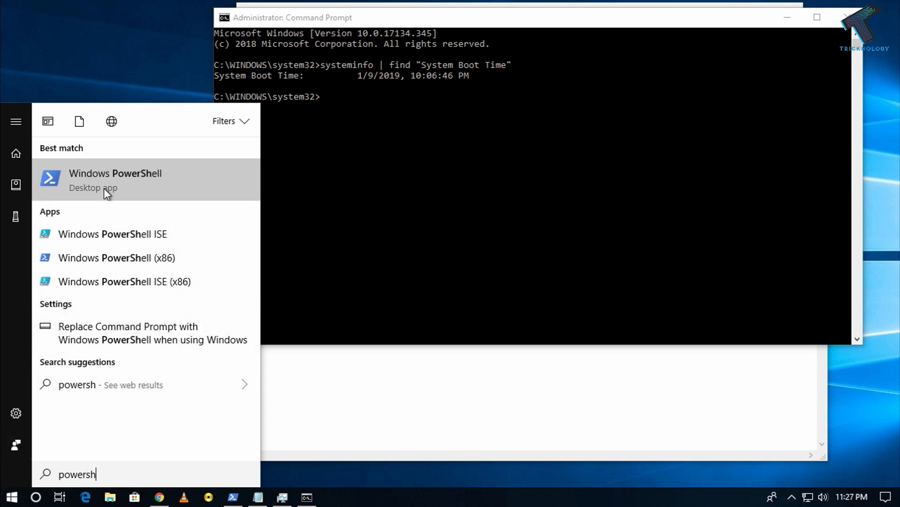
right_click(115, 178)
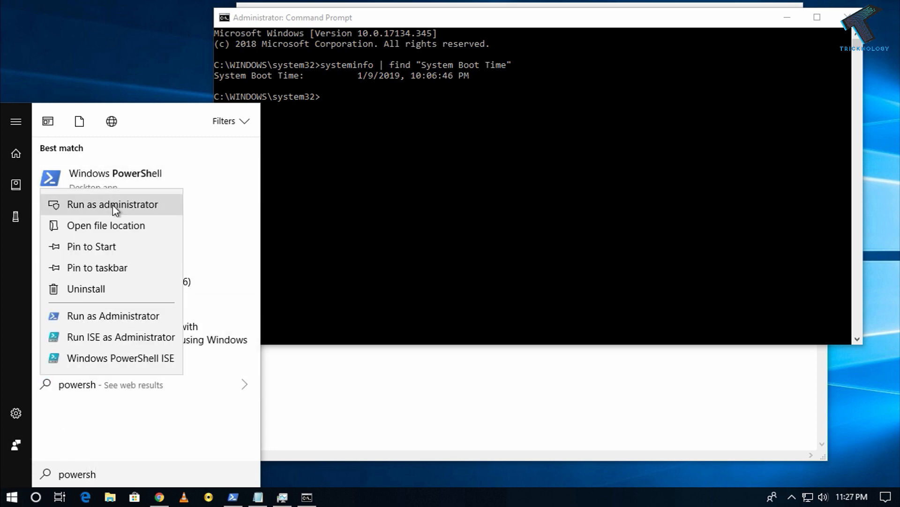
left_click(113, 203)
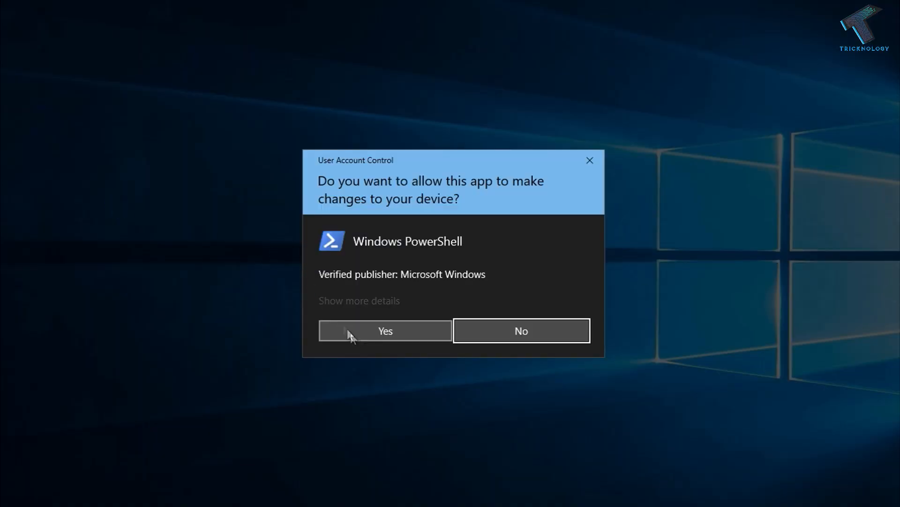
left_click(385, 330)
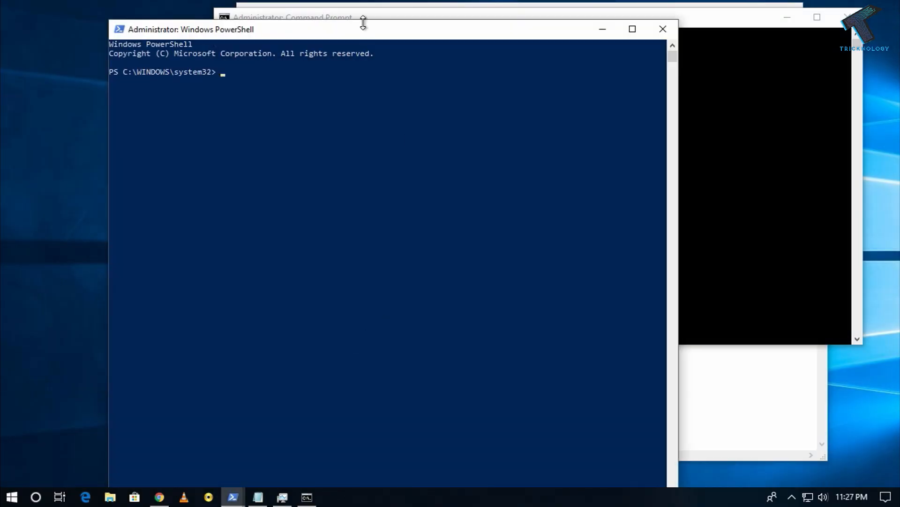
left_click(257, 498)
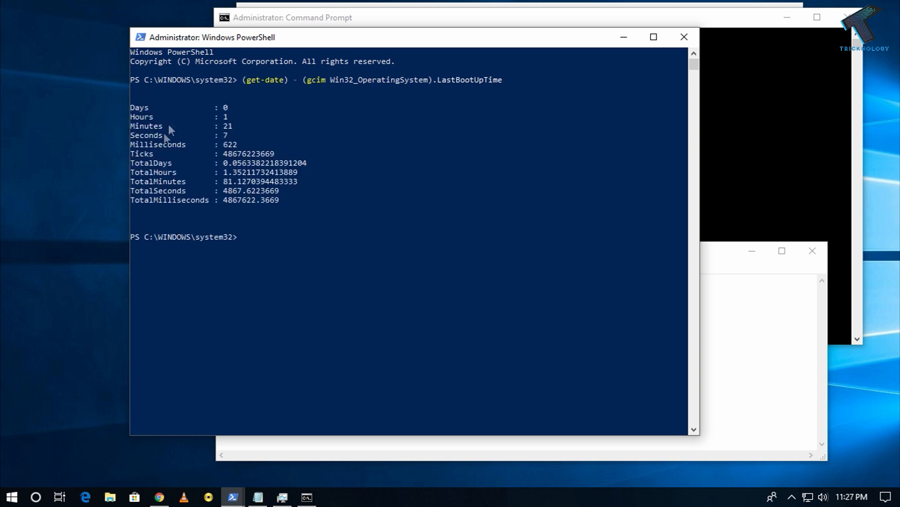
mouse_move(131, 178)
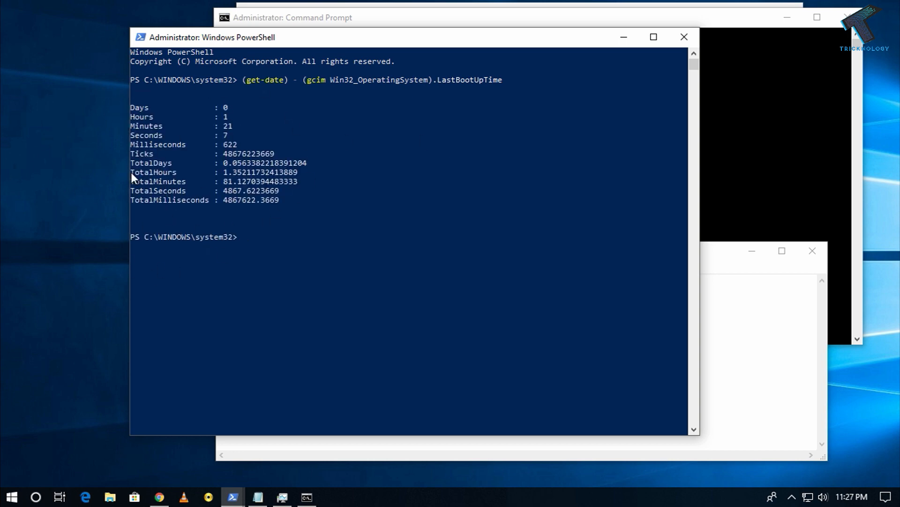